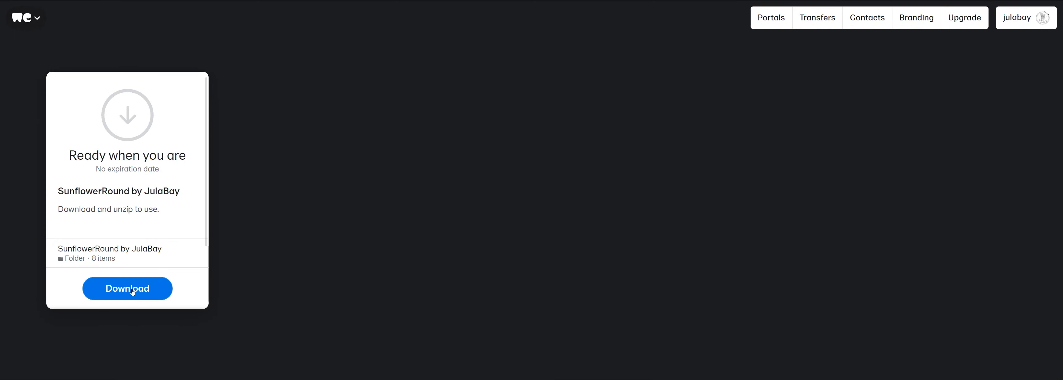
Step: Start downloading the SunflowerRound by JulaBay folder from the WeTransfer transfer card
click(126, 288)
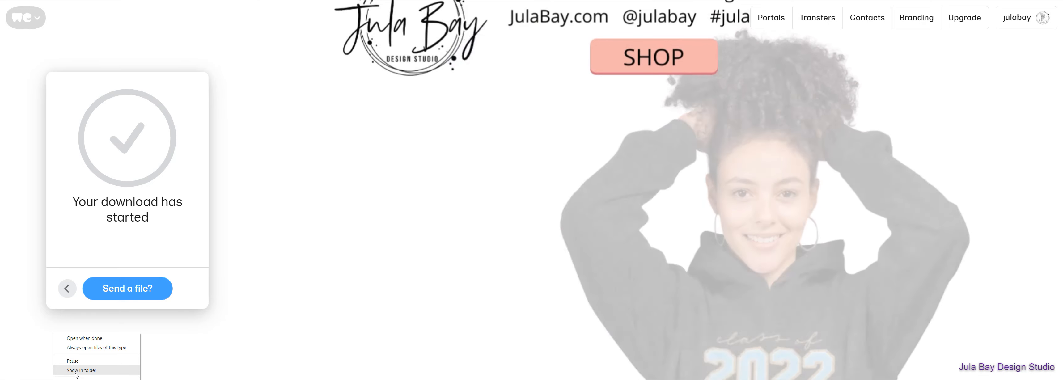
Step: Extract the downloaded SunflowerRound zip into its own Downloads folder and enter that folder
click(81, 370)
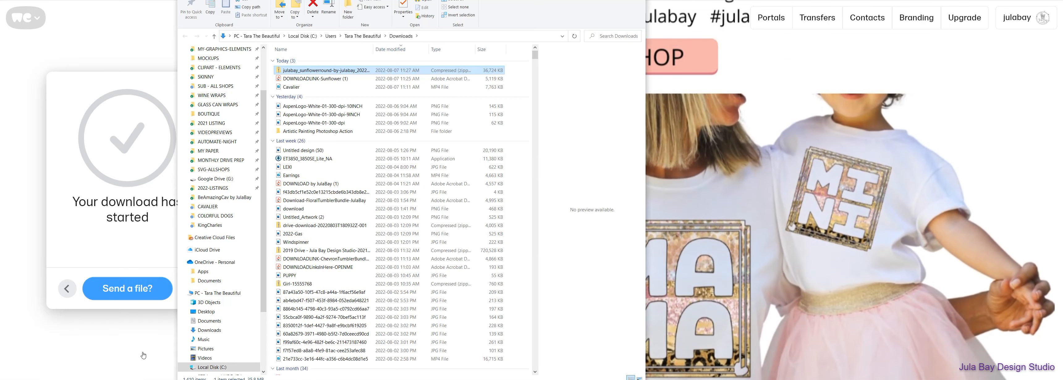
mouse_move(325, 70)
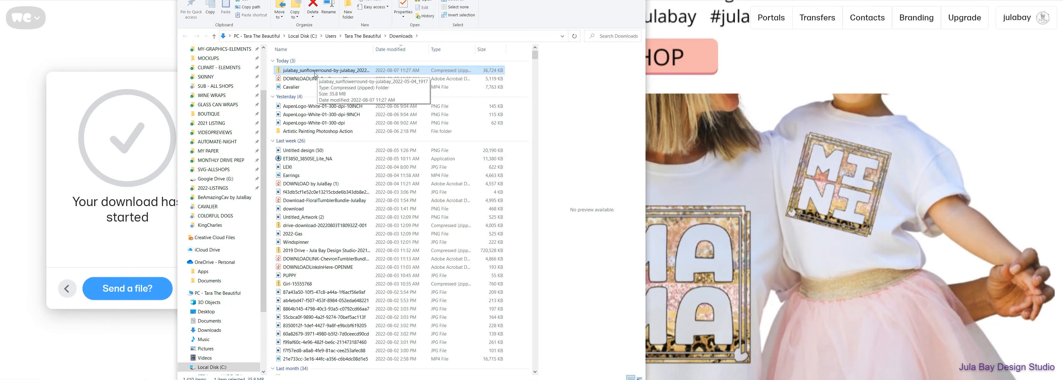
right_click(327, 70)
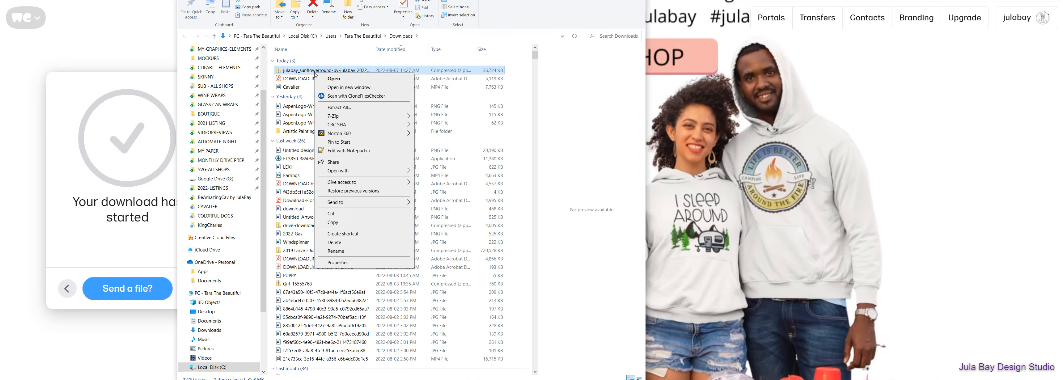
click(338, 107)
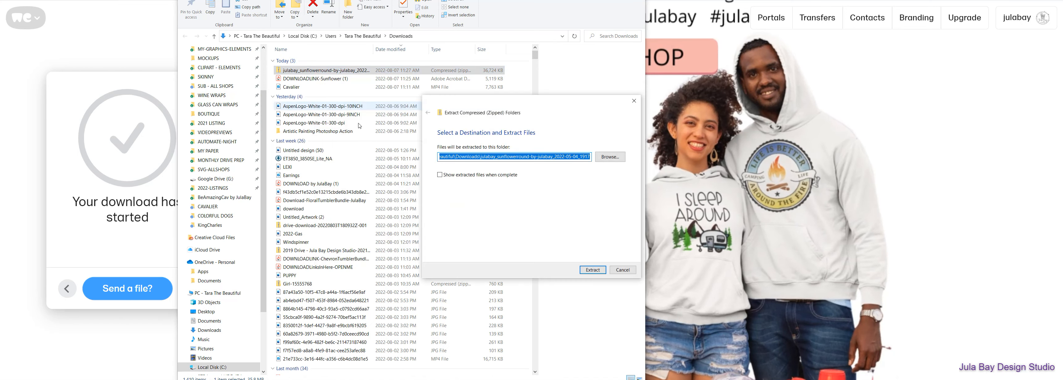
click(590, 270)
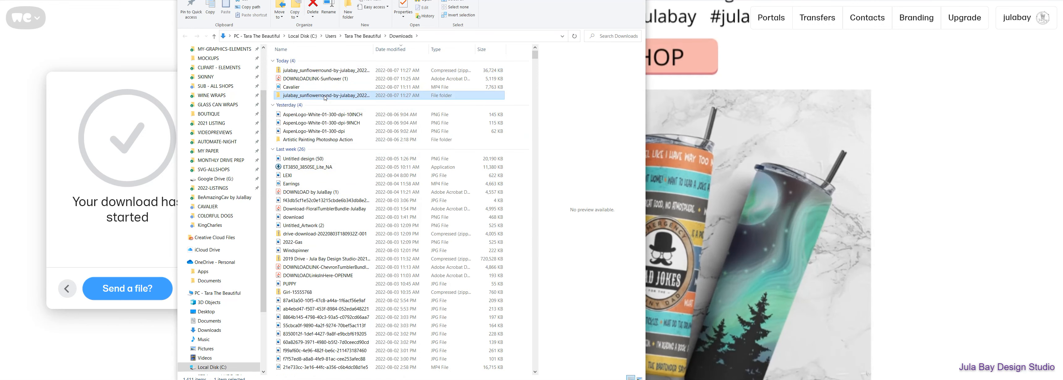
double_click(326, 94)
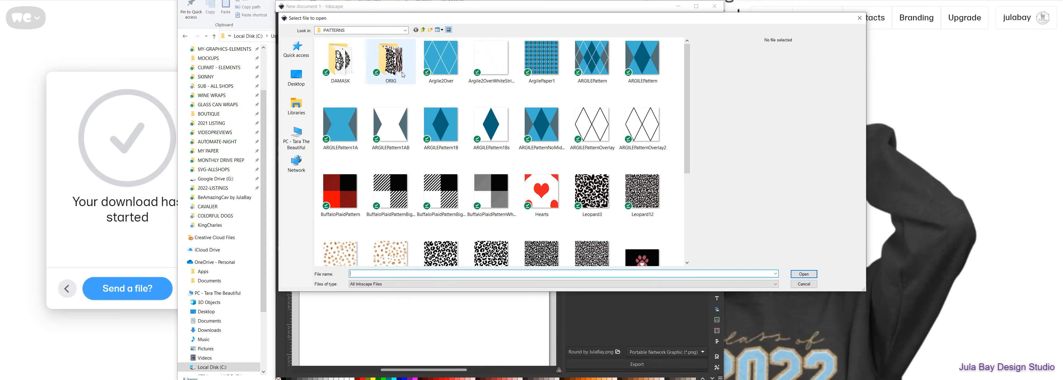
Step: Navigate Inkscape's open-file dialog to the Downloads folder via the Look in list
click(405, 30)
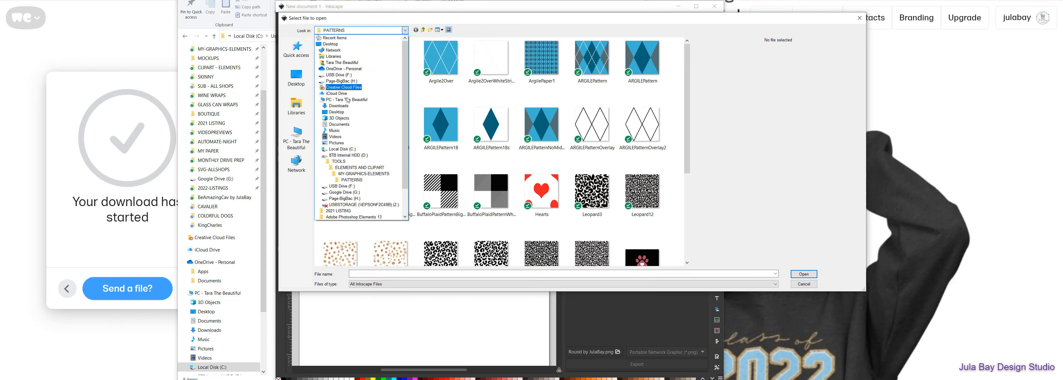
click(336, 74)
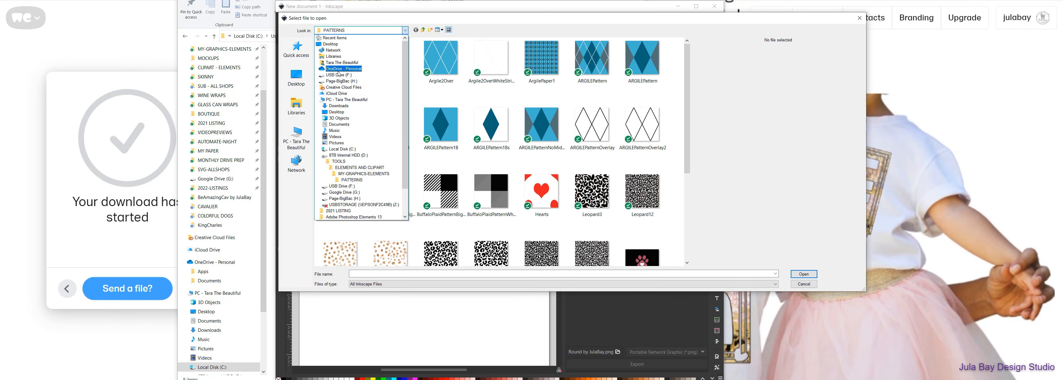
click(337, 111)
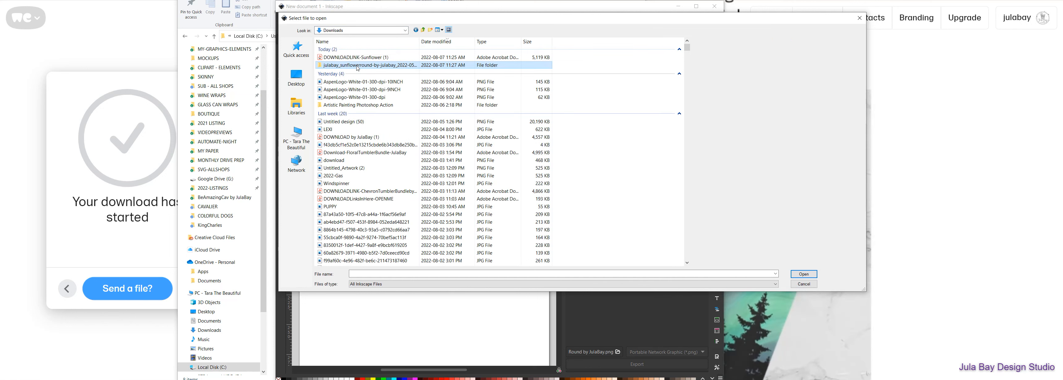
Step: Import the SunflowerRound PNG from the extracted folder as an embedded bitmap image
double_click(370, 65)
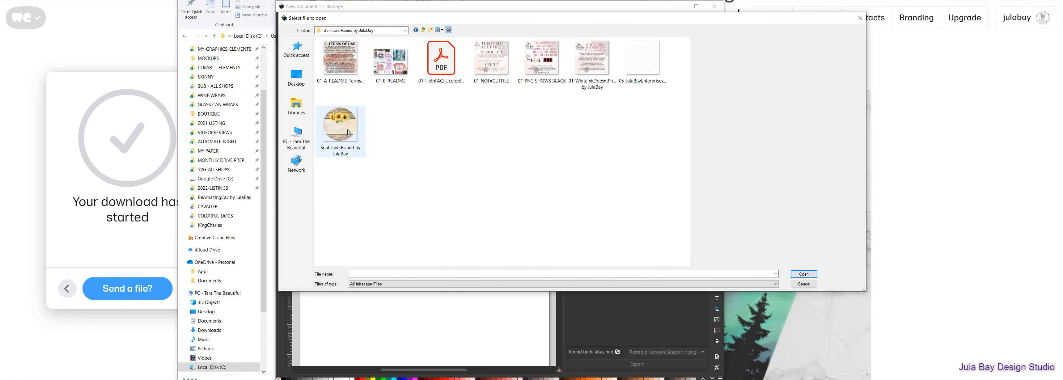
click(803, 274)
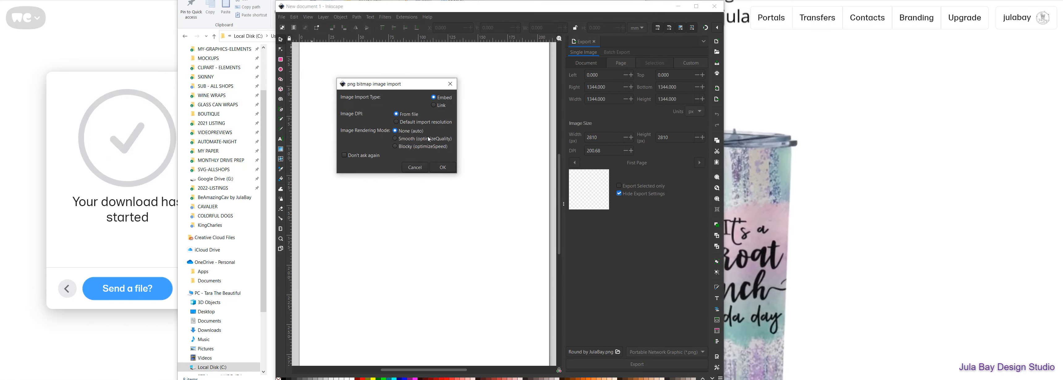
click(441, 167)
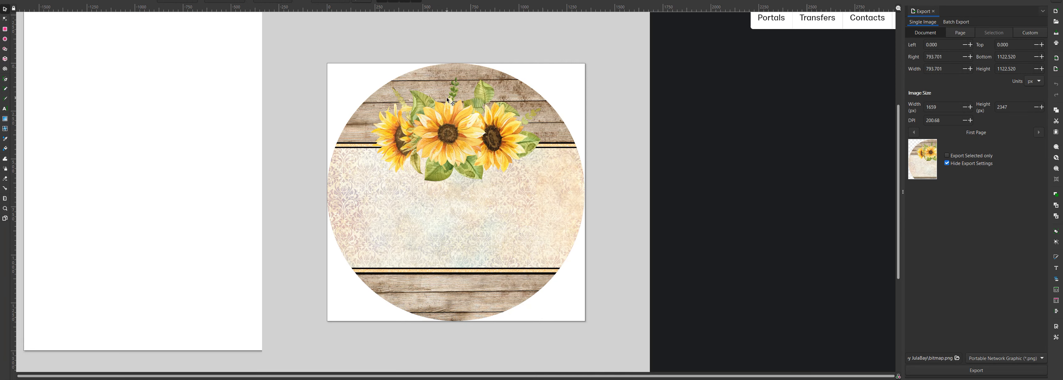
mouse_move(517, 104)
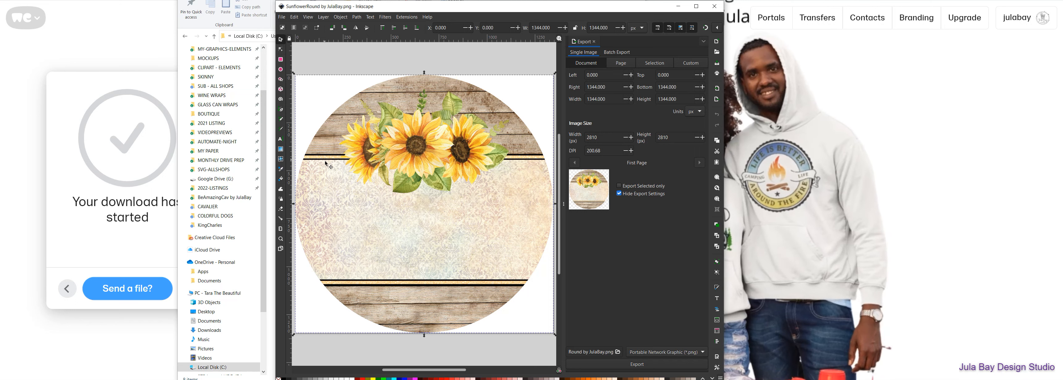
mouse_move(478, 128)
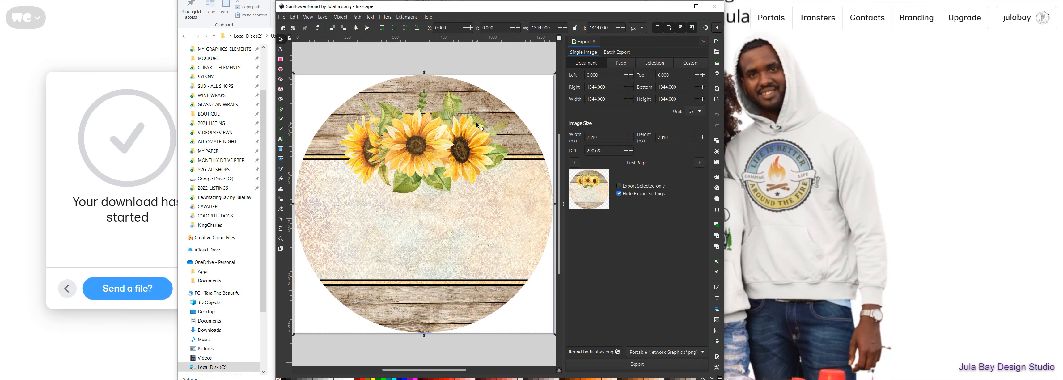